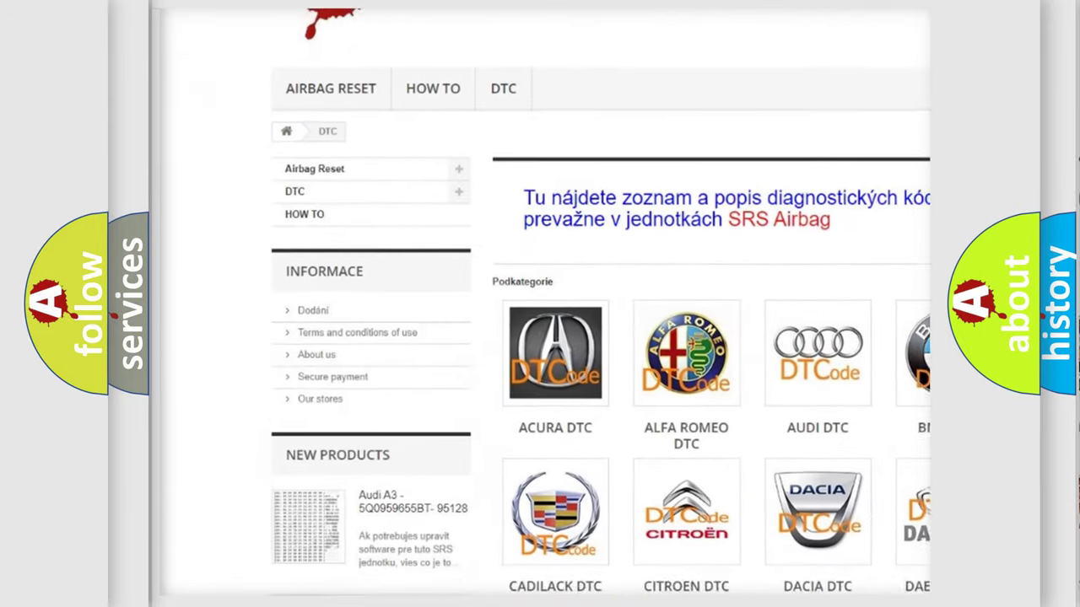
scroll(down, 3)
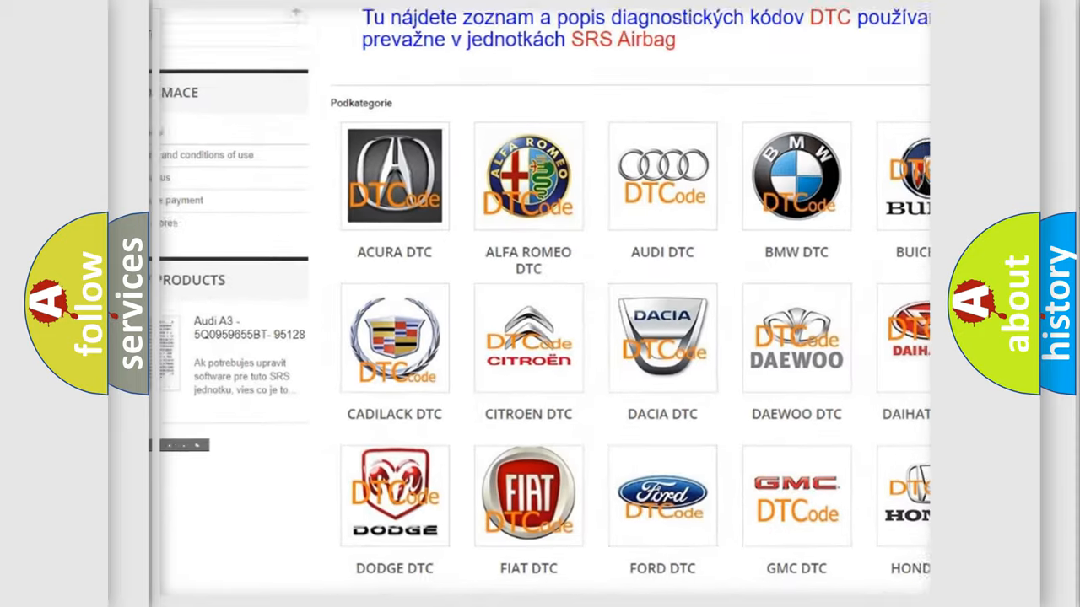
scroll(down, 3)
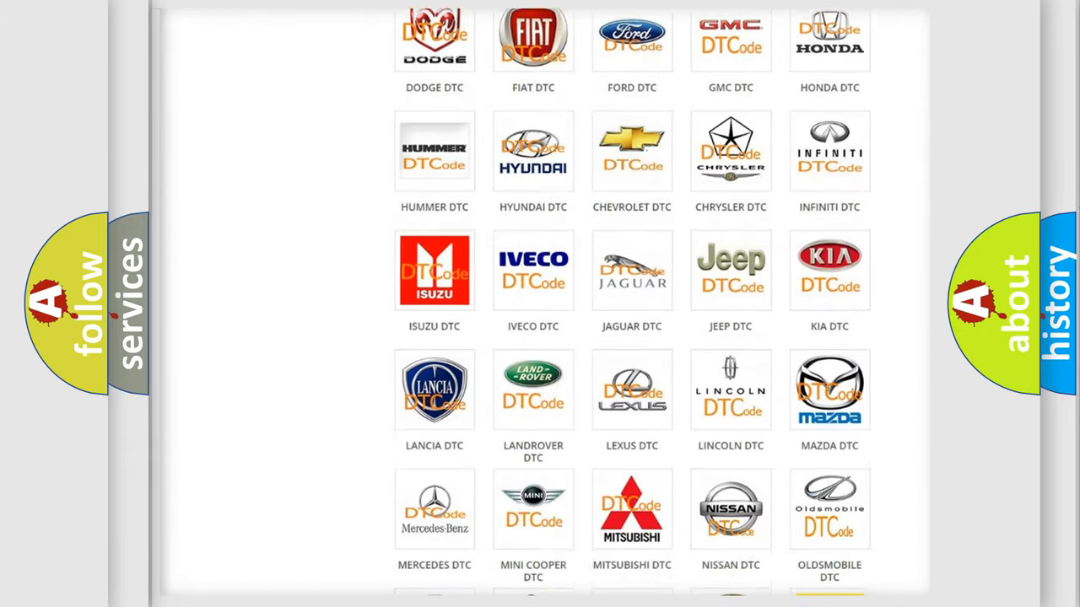
scroll(down, 3)
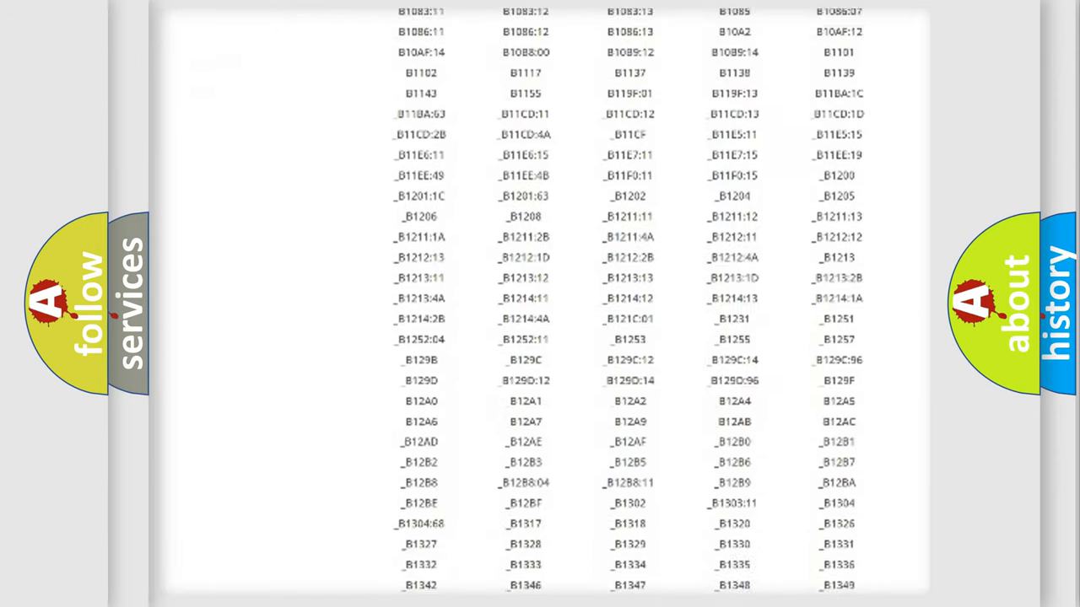
scroll(down, 3)
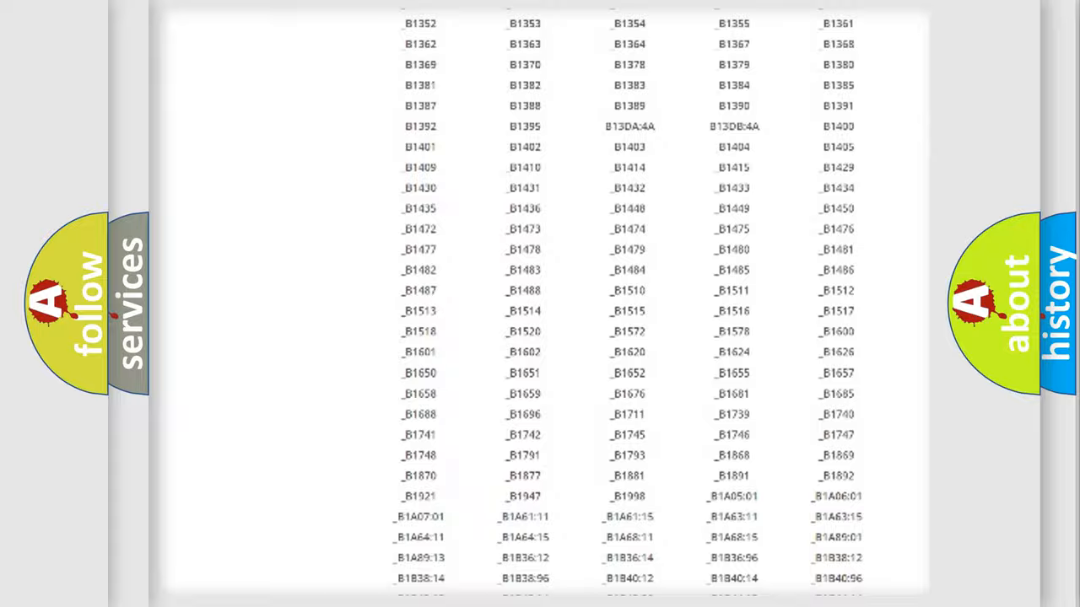